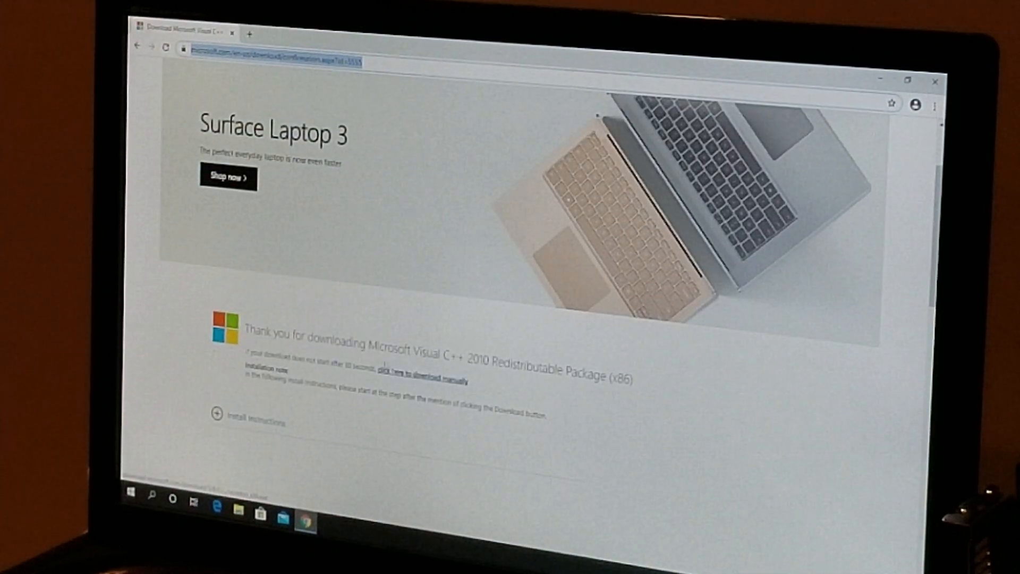
- Download the Visual C++ 2010 Redistributable (x86) manually from the Microsoft Download Center page
scroll(down, 3)
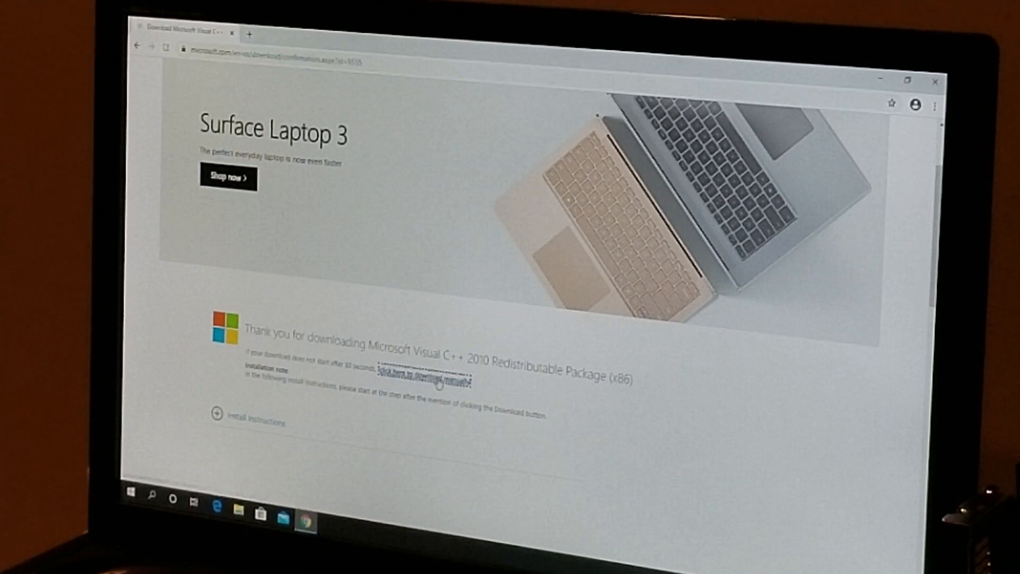
click(426, 372)
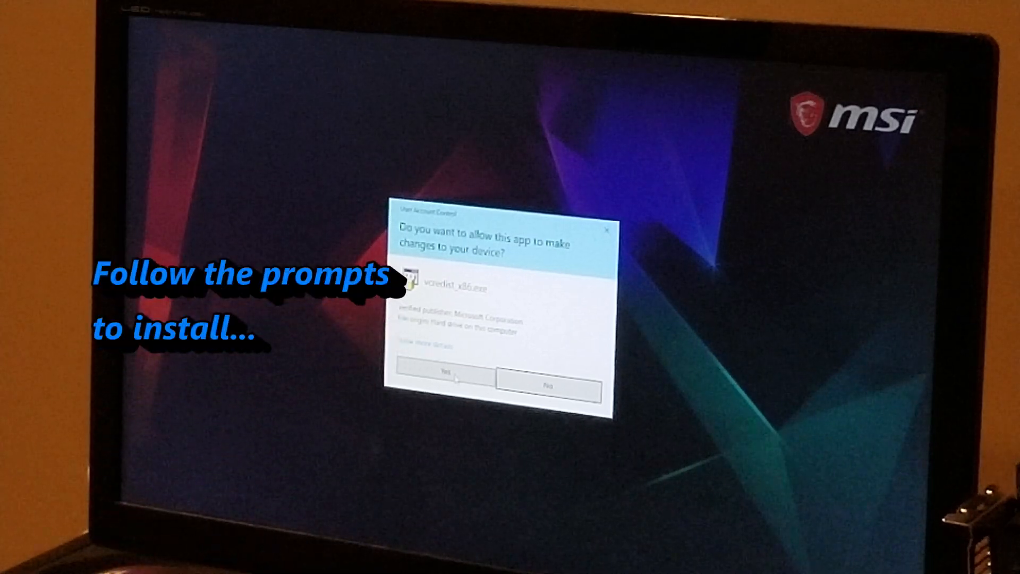
- Grant vcredist_x86.exe permission in the UAC prompt so the maintenance setup appears
click(443, 376)
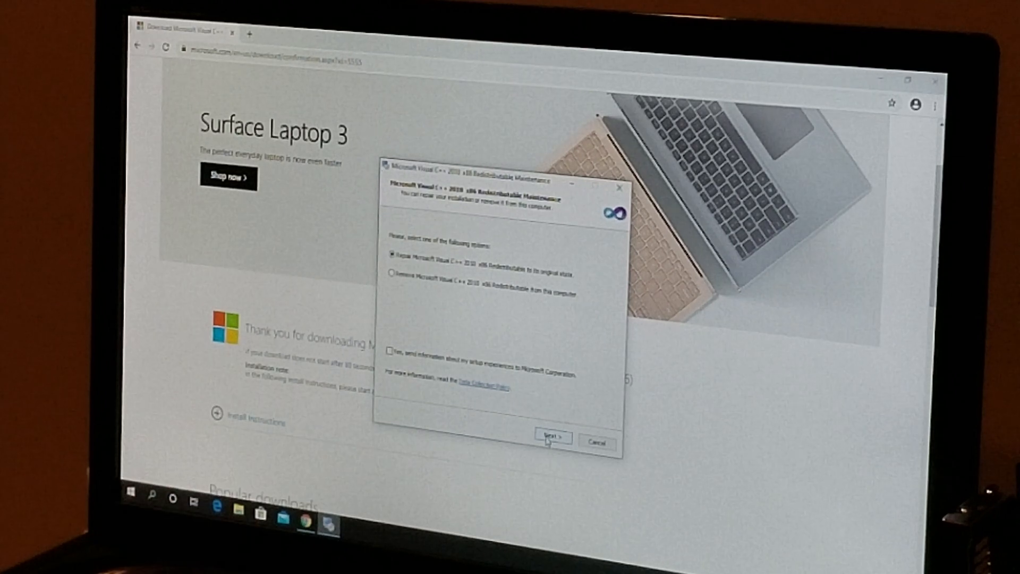
- Cancel the Visual C++ 2010 maintenance setup and confirm, returning to the desktop
click(595, 443)
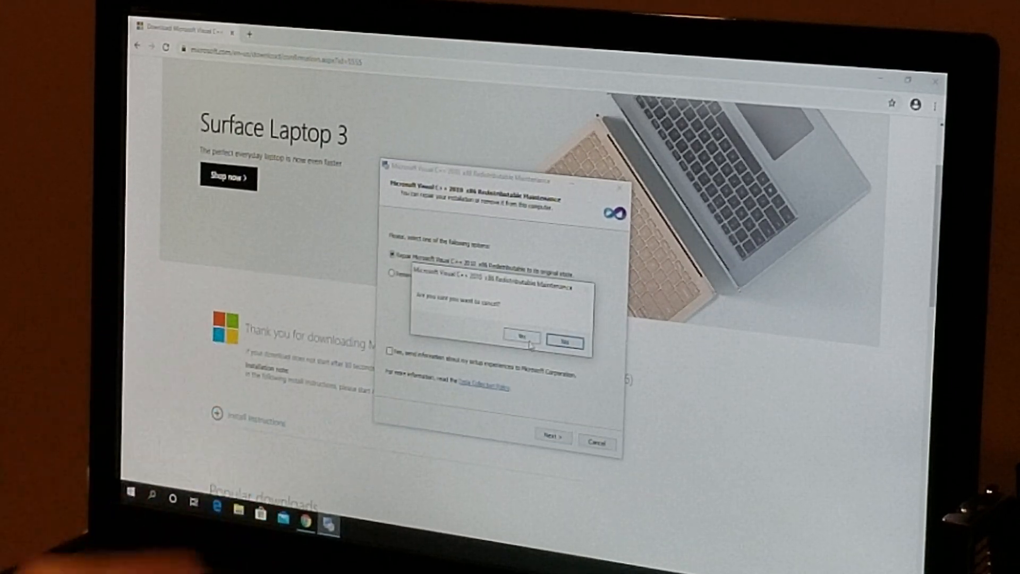
click(521, 339)
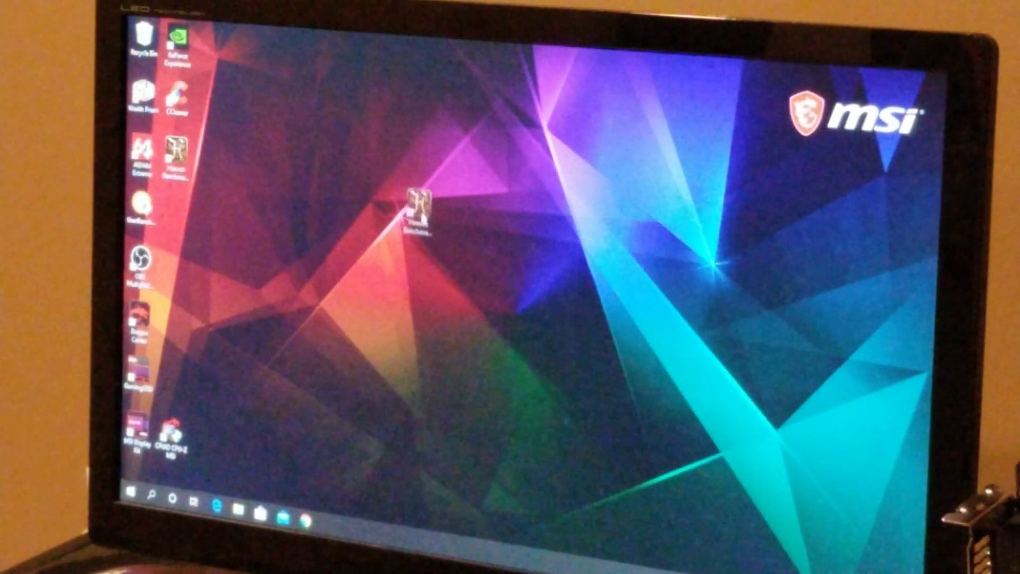
- Move the Heaven Benchmark shortcut aside and launch the benchmark from it
drag(422, 208, 462, 245)
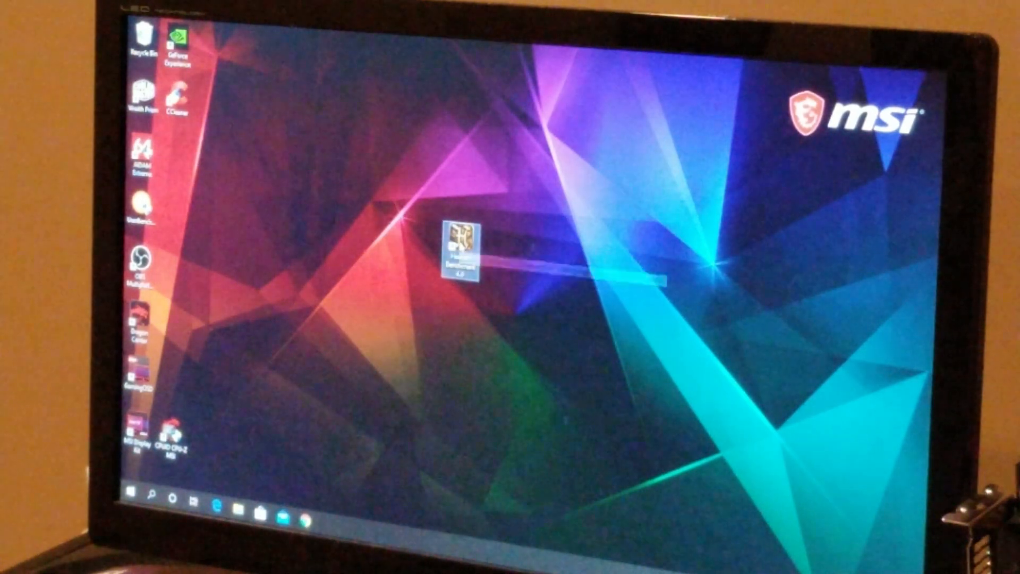
double_click(463, 251)
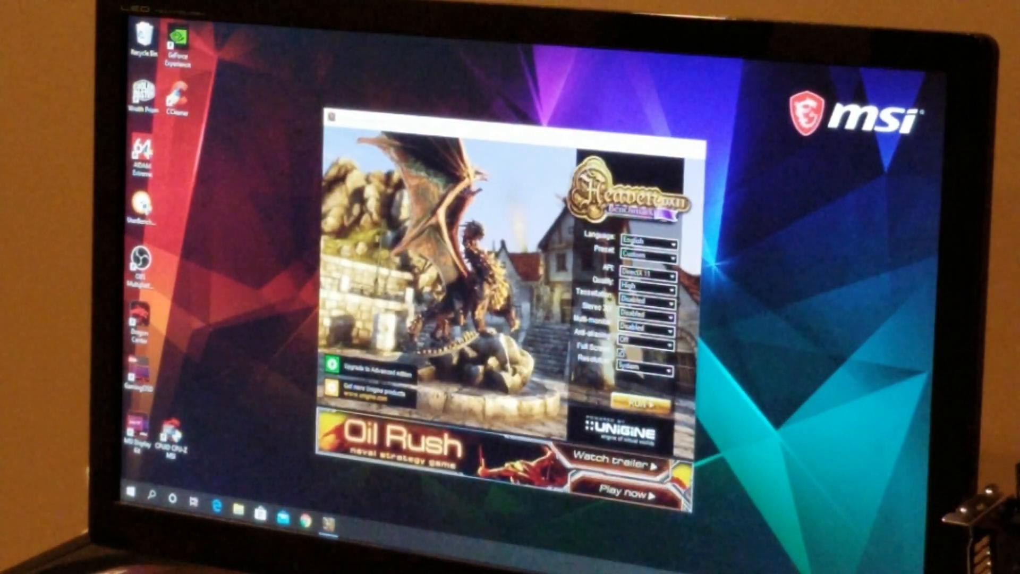